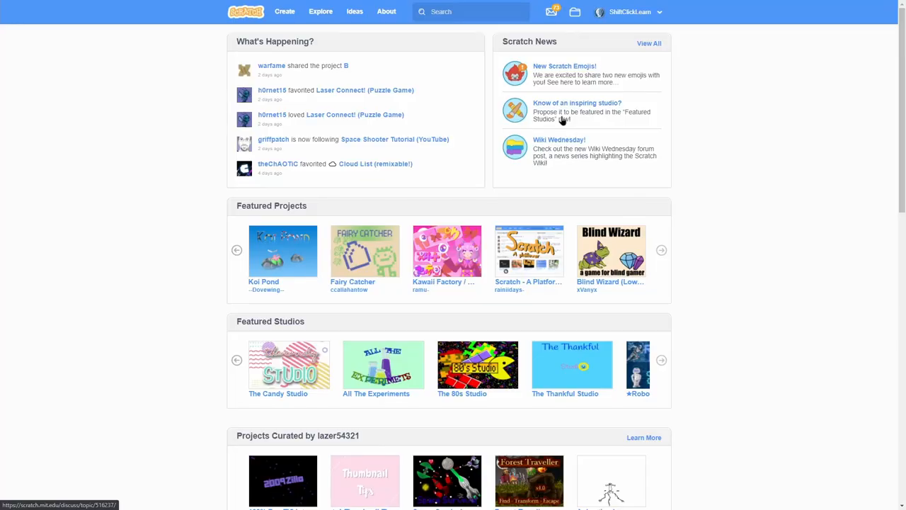
Scroll down the home page to reach the Avocado Pit (games) project by coder_d6
scroll(down, 3)
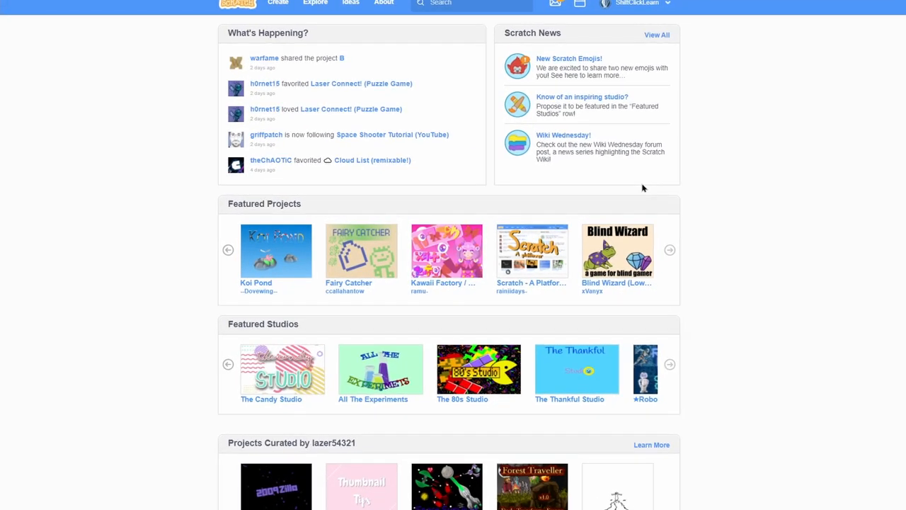
scroll(down, 3)
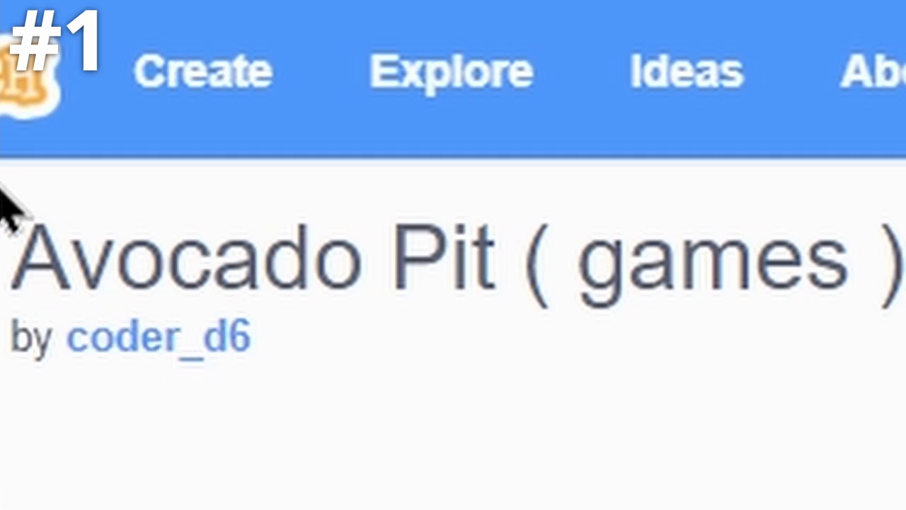
mouse_move(330, 439)
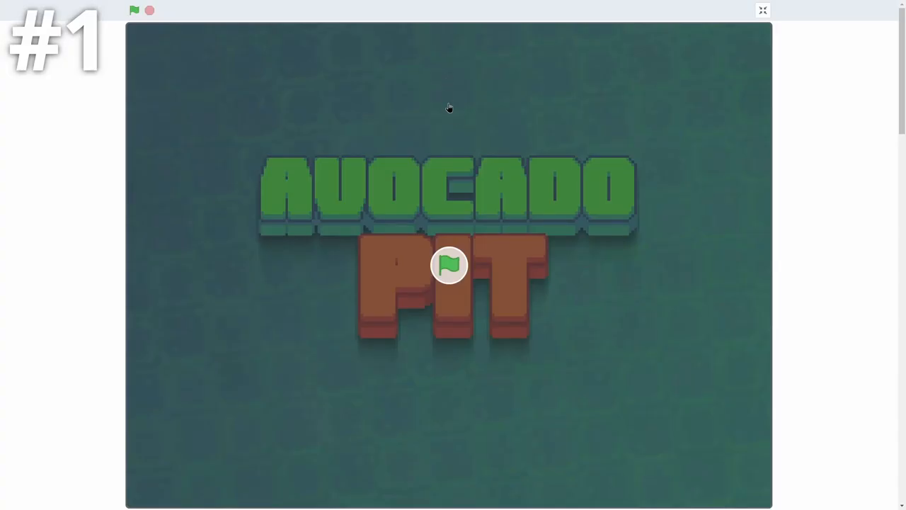
Start Avocado Pit and switch its player to full screen, showing PLAY and score 0
click(130, 13)
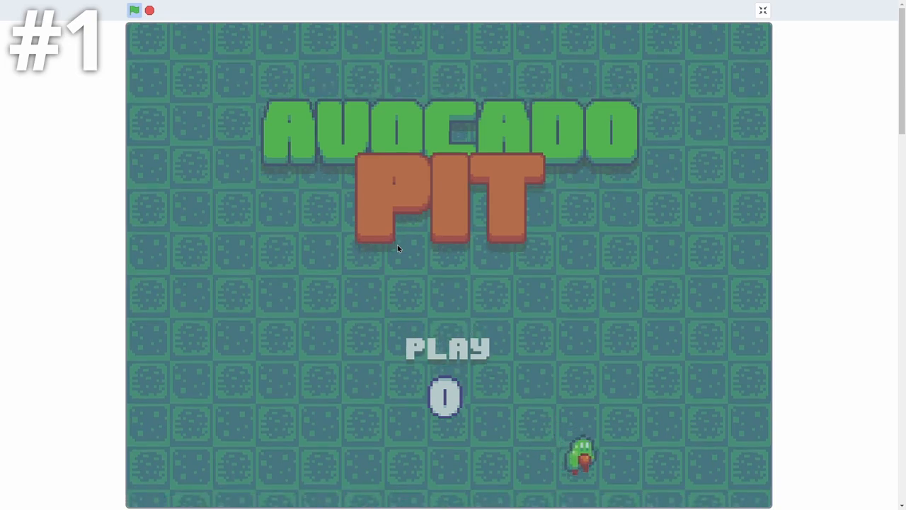
click(763, 10)
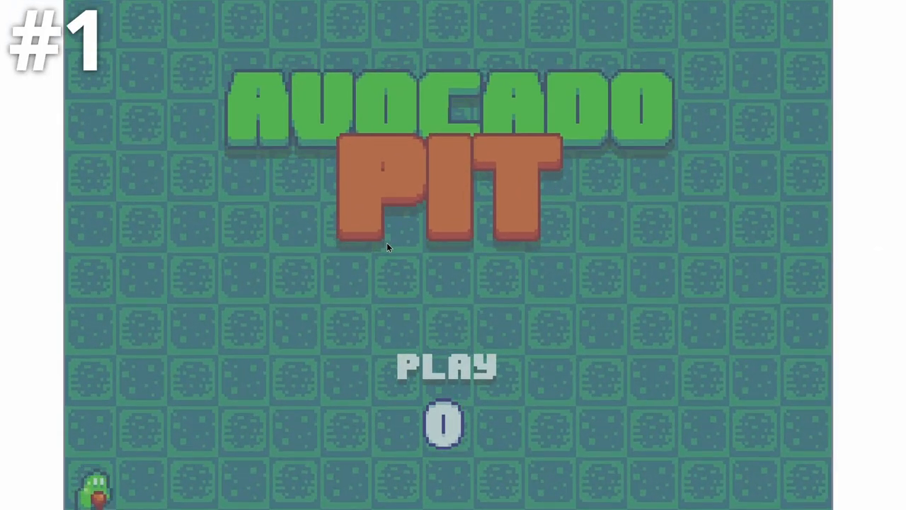
Press PLAY and play a round of Avocado Pit, then start the next game
click(442, 368)
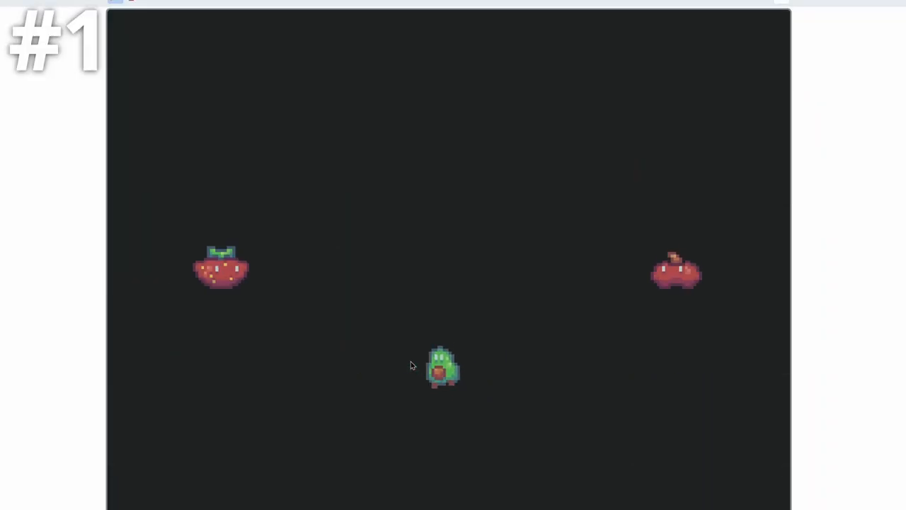
click(135, 10)
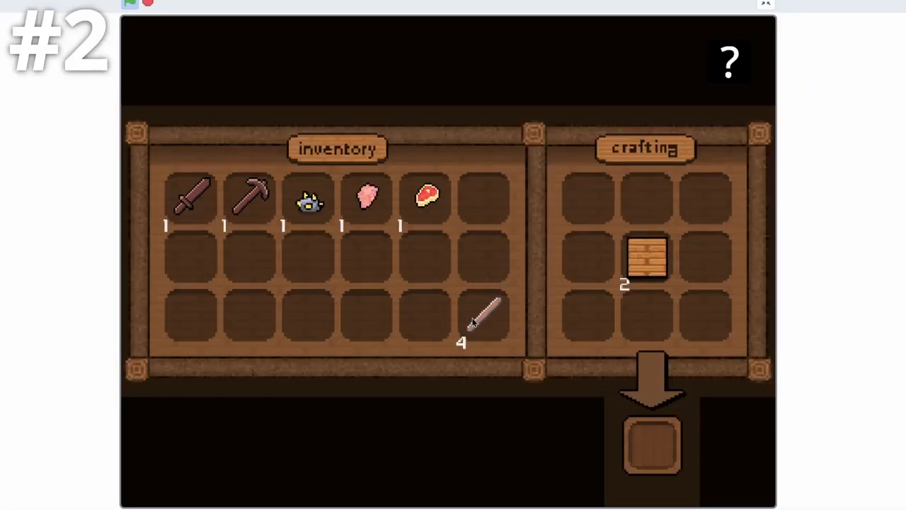
Grab the stack of four sticks in the crafting game's inventory
click(647, 259)
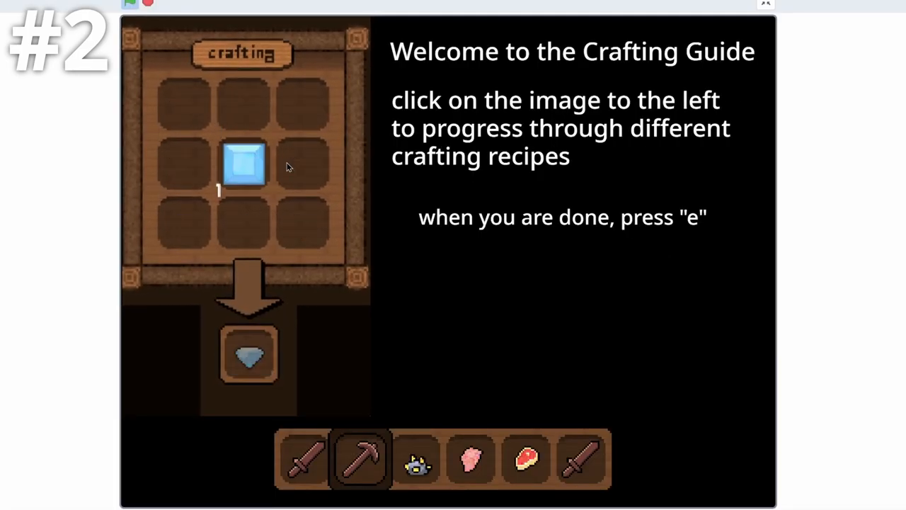
Show the next crafting guide recipe and drag an inventory item down
click(248, 164)
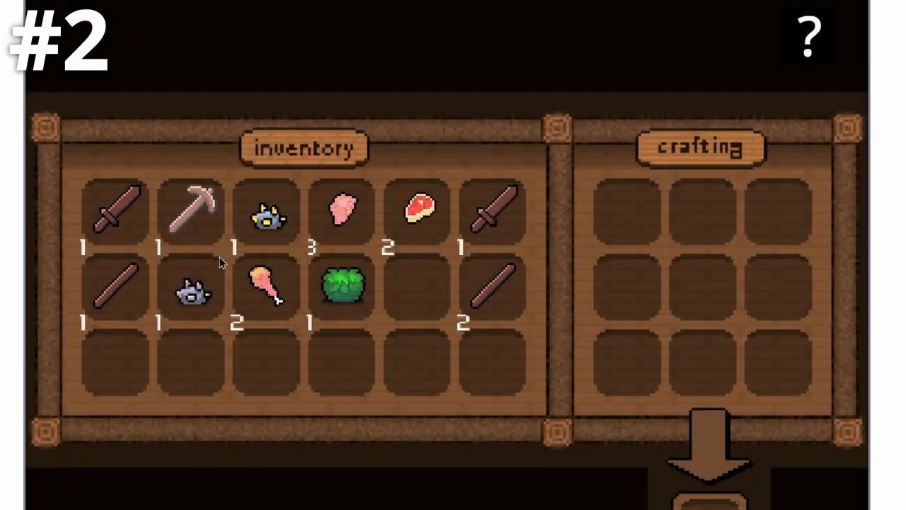
drag(343, 286, 343, 365)
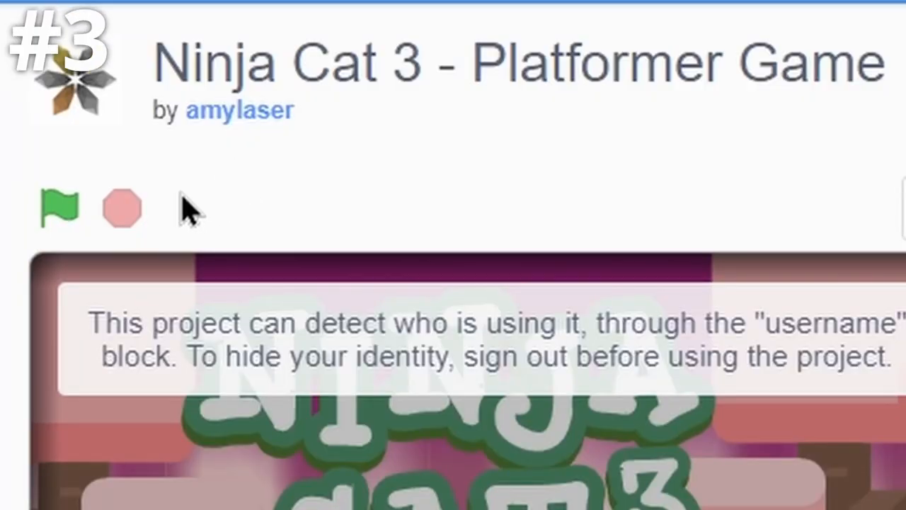
Put Ninja Cat 3 into full screen and let the amylaser intro reach the title screen
triple_click(496, 64)
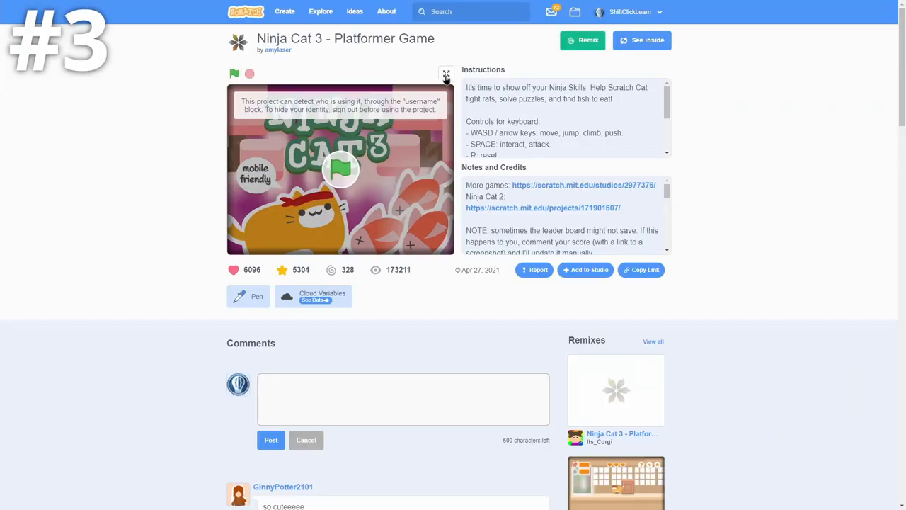
click(444, 73)
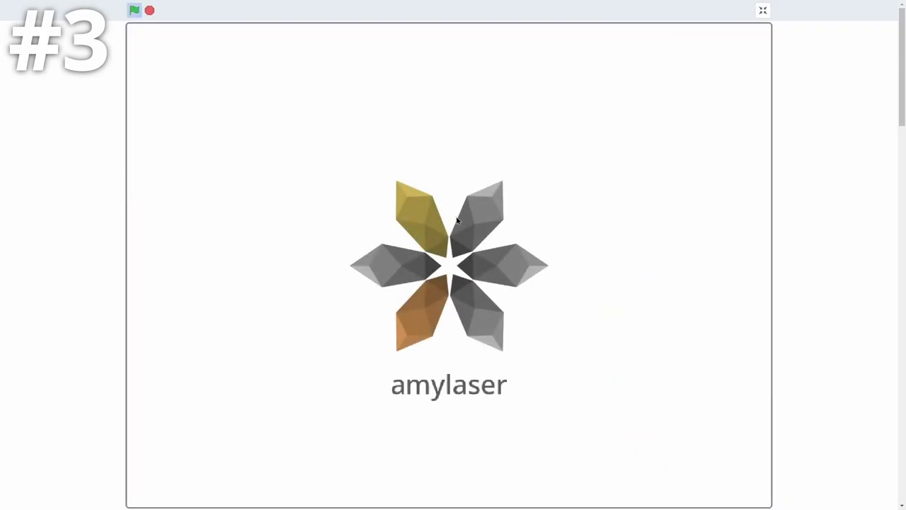
click(131, 11)
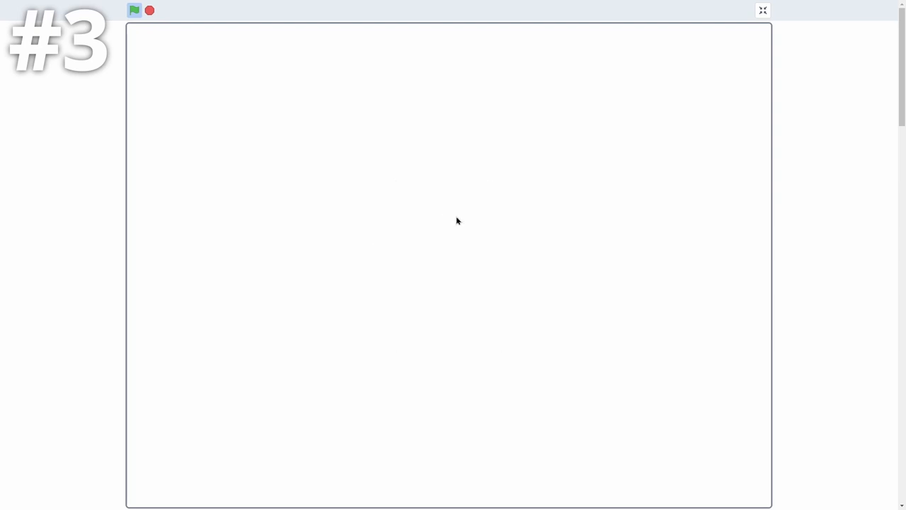
click(130, 10)
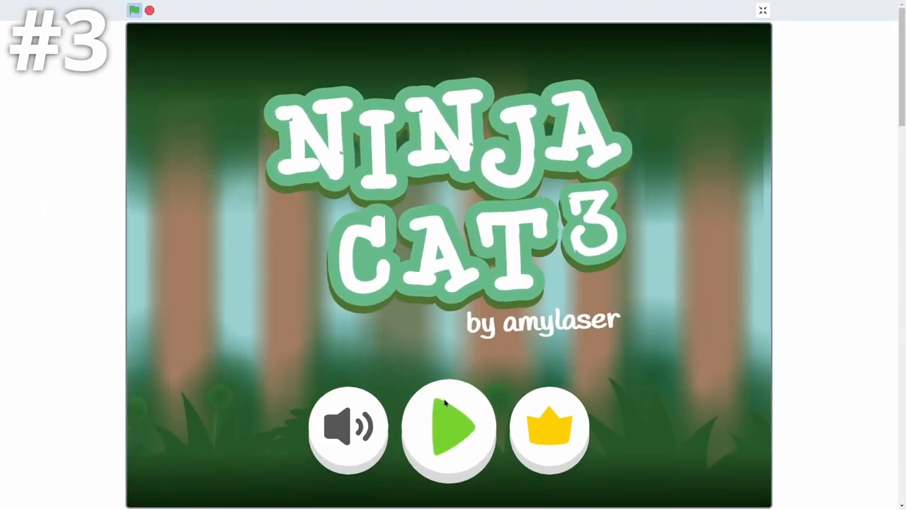
Start Ninja Cat 3 and advance through the training messages past the wall-clinging tip
click(452, 429)
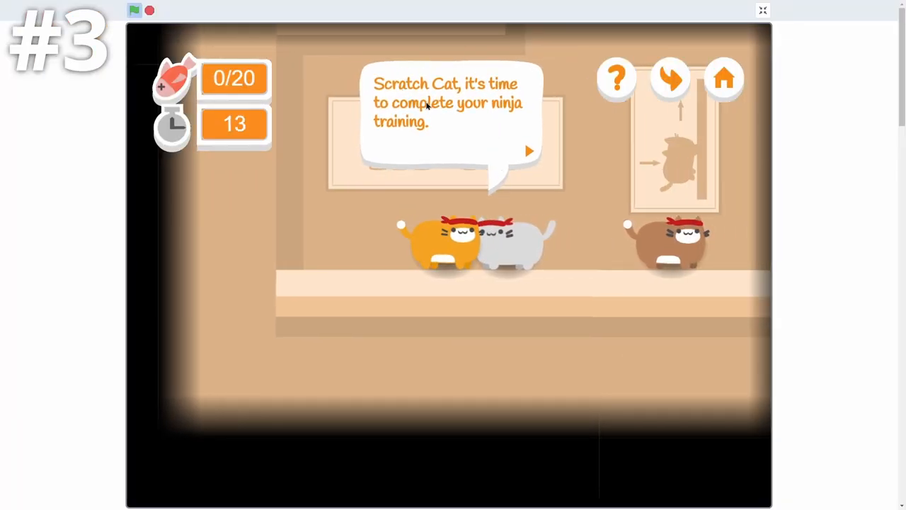
click(529, 149)
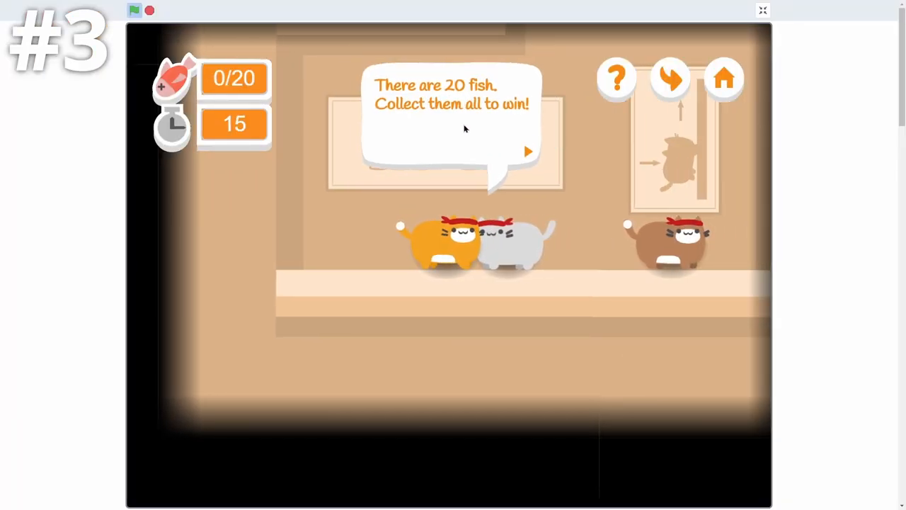
click(528, 150)
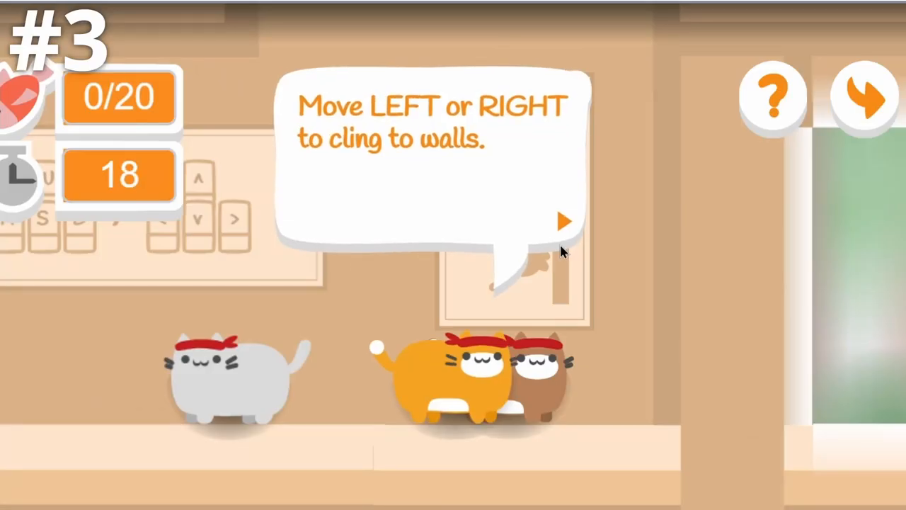
click(564, 220)
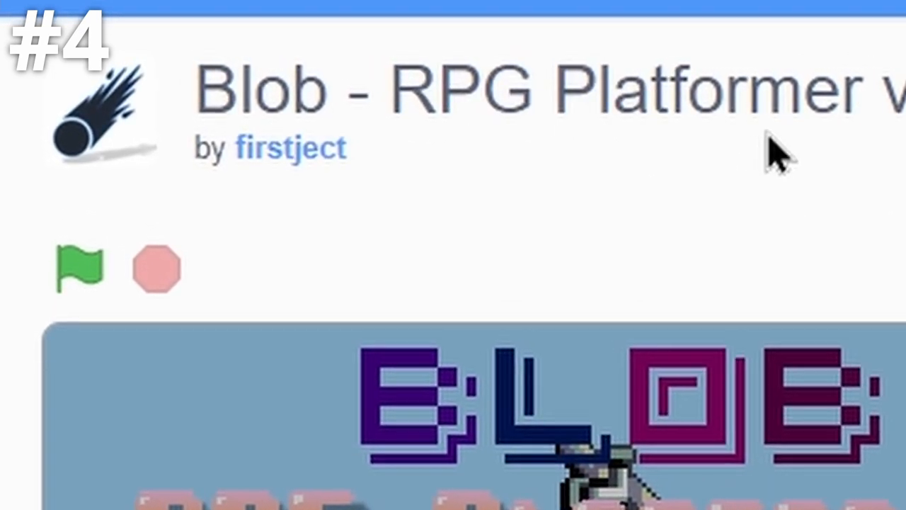
Scroll the Blob - RPG Platformer project page down and back up
scroll(down, 3)
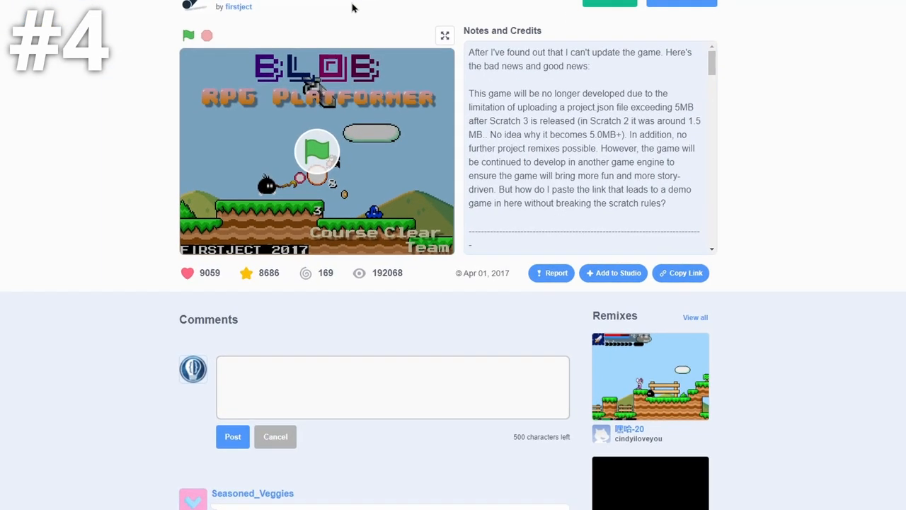
scroll(up, 3)
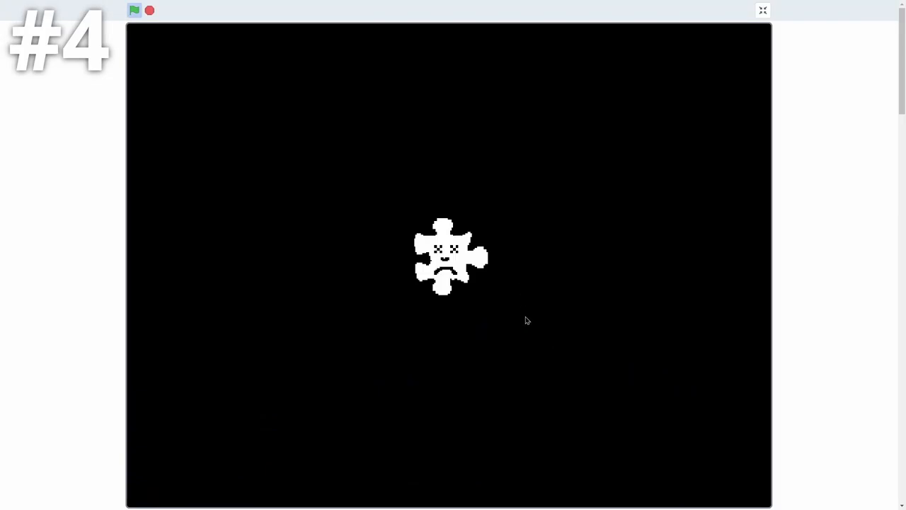
Start Blob and press Space past the welcome and controls screen
click(130, 10)
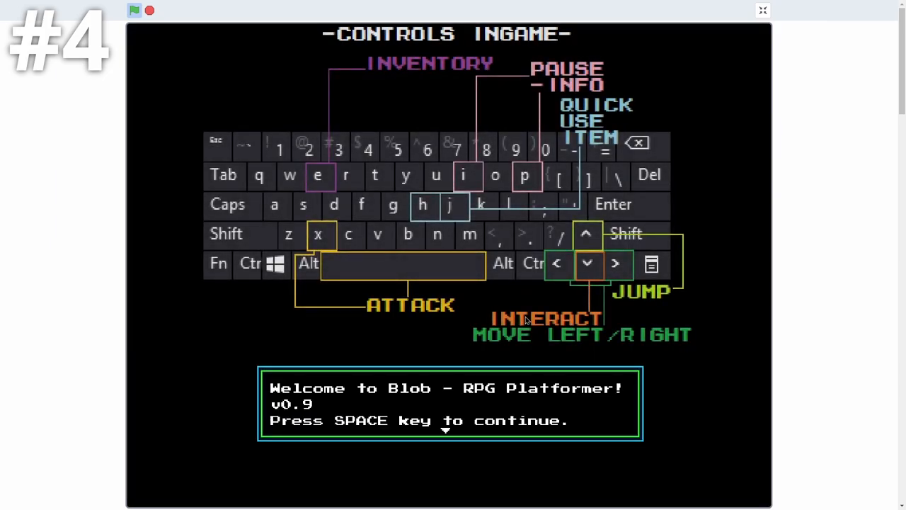
key(space)
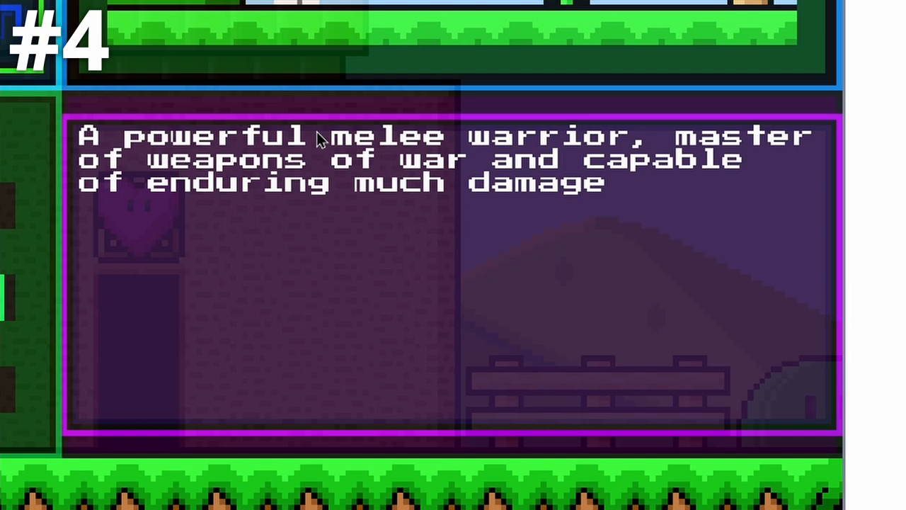
Choose and confirm the melee warrior class in Blob's character select
click(265, 266)
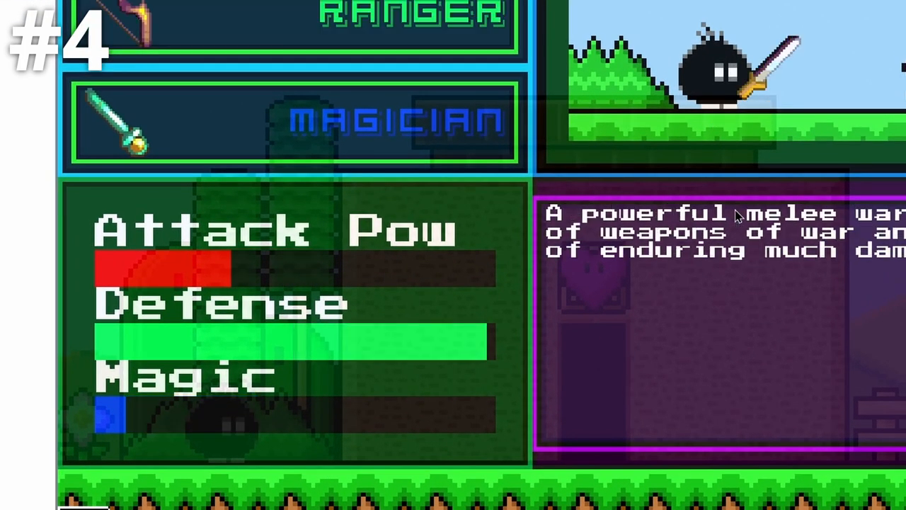
click(290, 124)
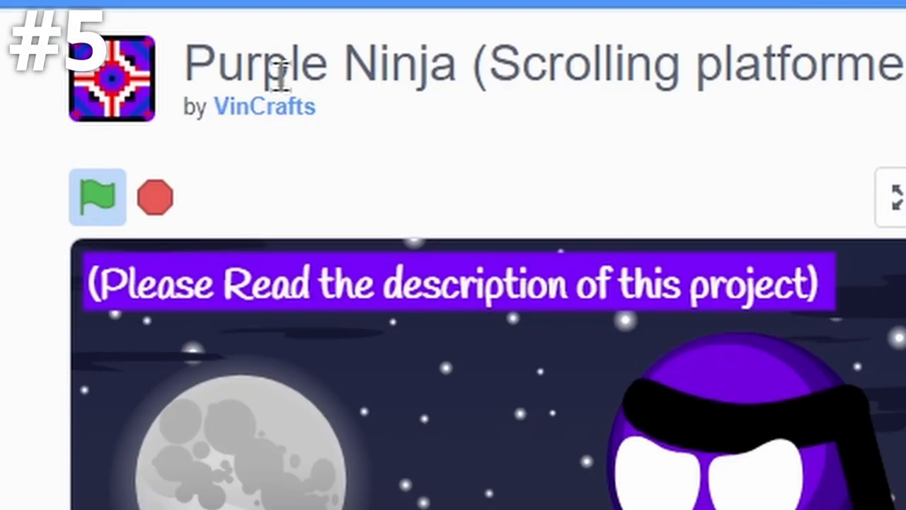
mouse_move(225, 159)
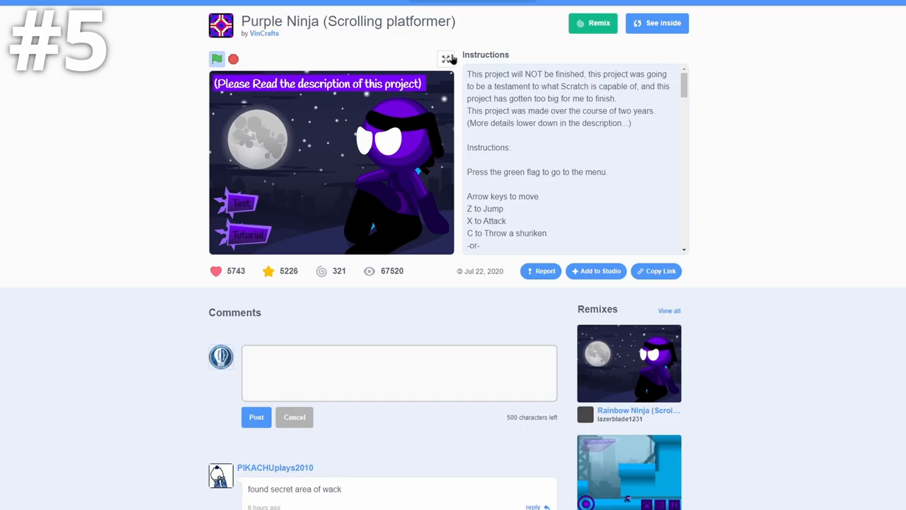
Switch the Purple Ninja project stage to fullscreen to play it
click(445, 58)
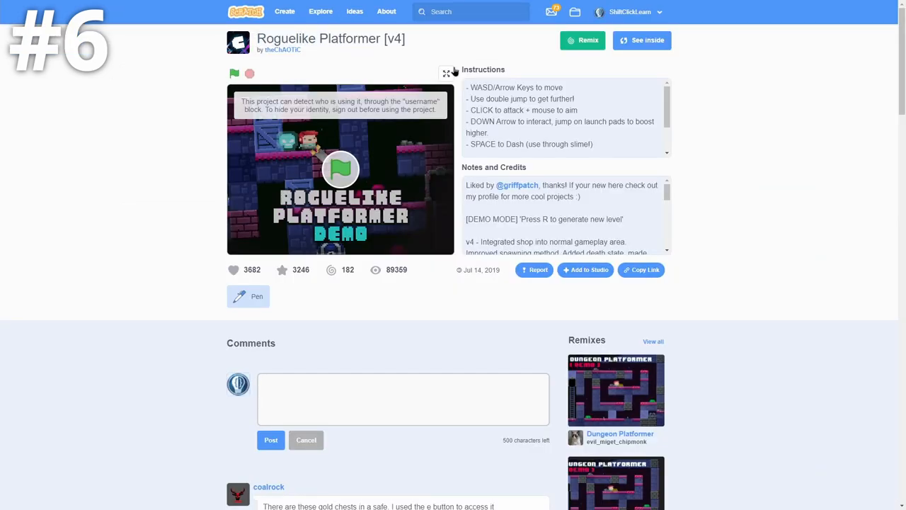
Run Roguelike Platformer fullscreen and start the Dungeons of Eternia demo
click(444, 72)
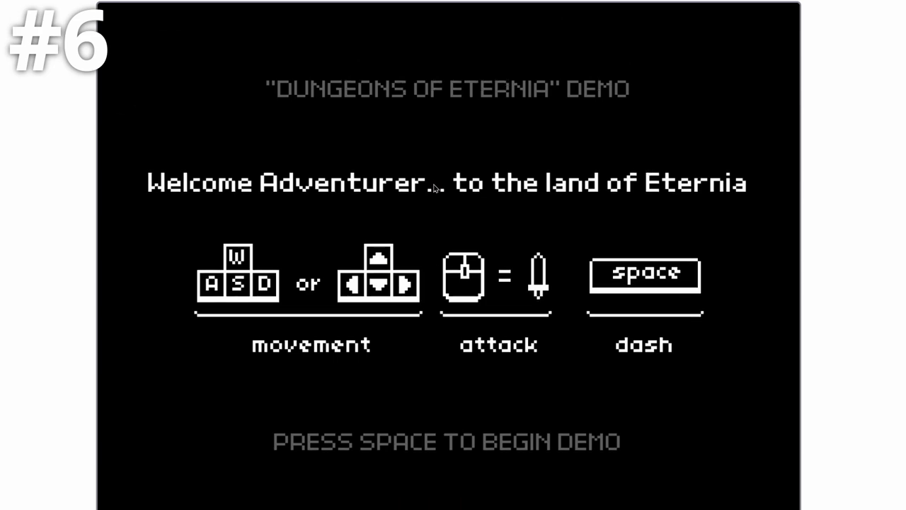
key(space)
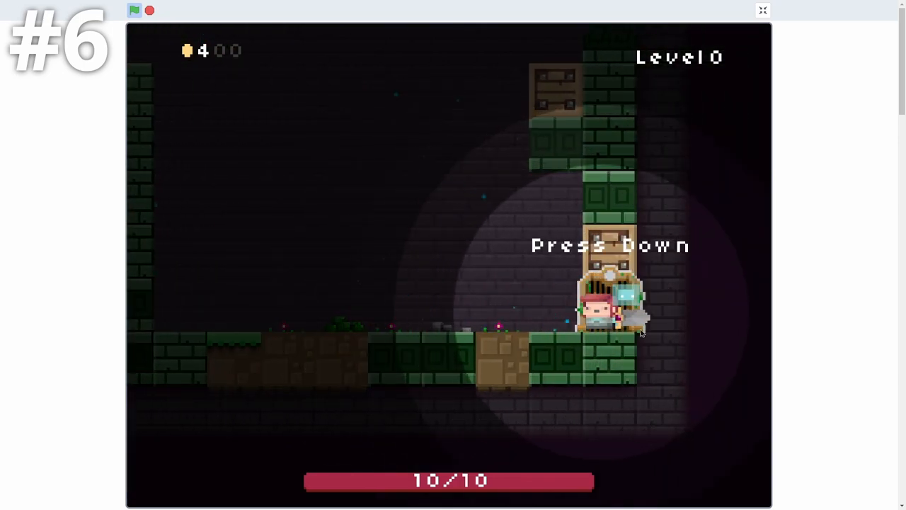
Enter the door to Level 1 and attack an enemy in the dungeon
key(Down)
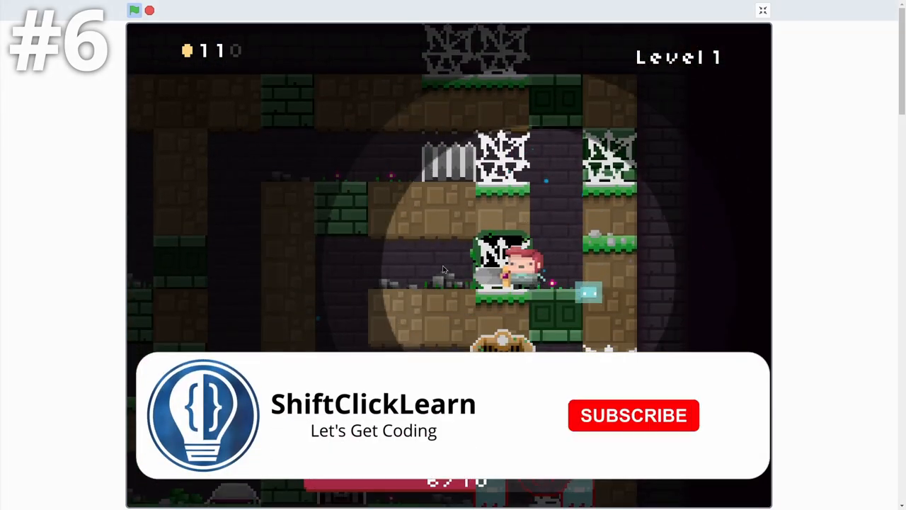
click(634, 416)
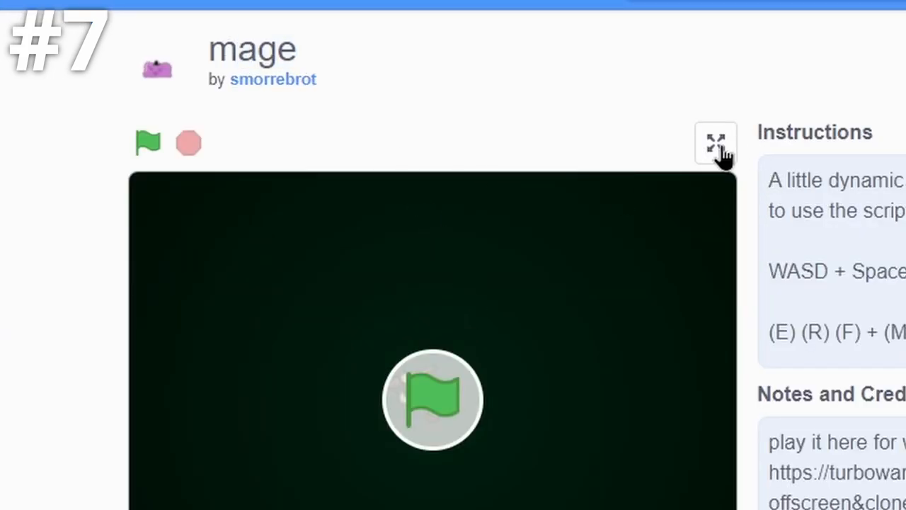
Put the mage game stage into fullscreen to play it
click(715, 141)
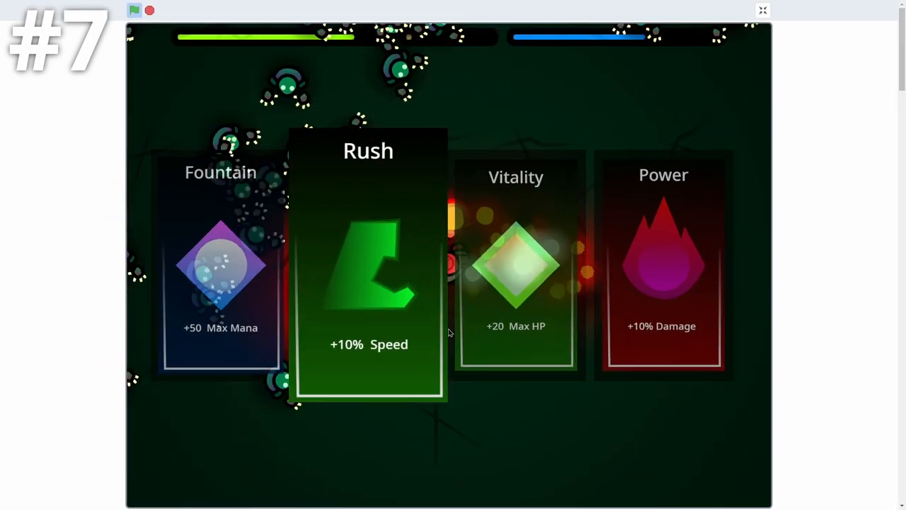
Choose the Rush speed upgrade over Fountain, Vitality and Power
click(368, 280)
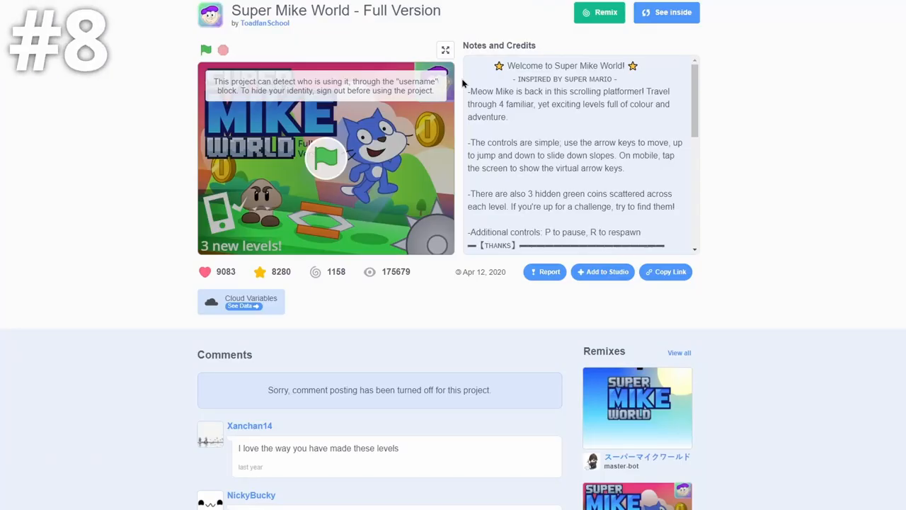
mouse_move(525, 92)
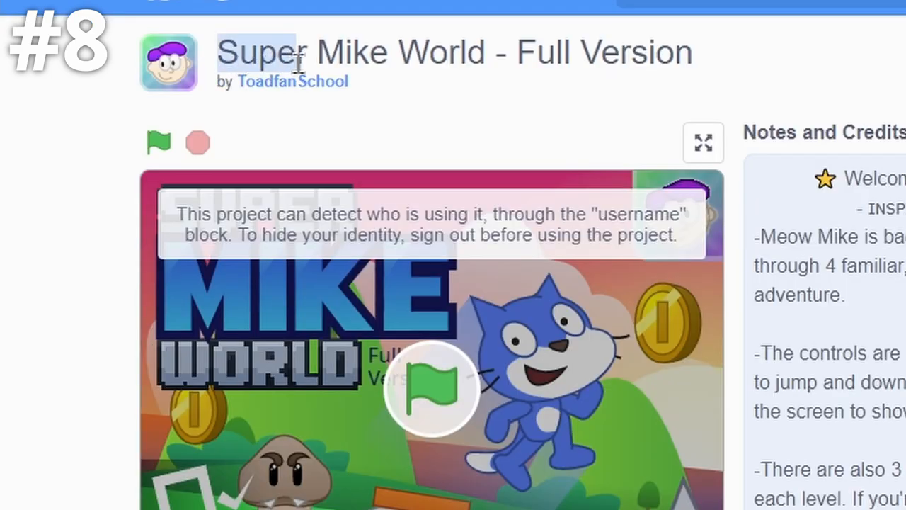
mouse_move(347, 113)
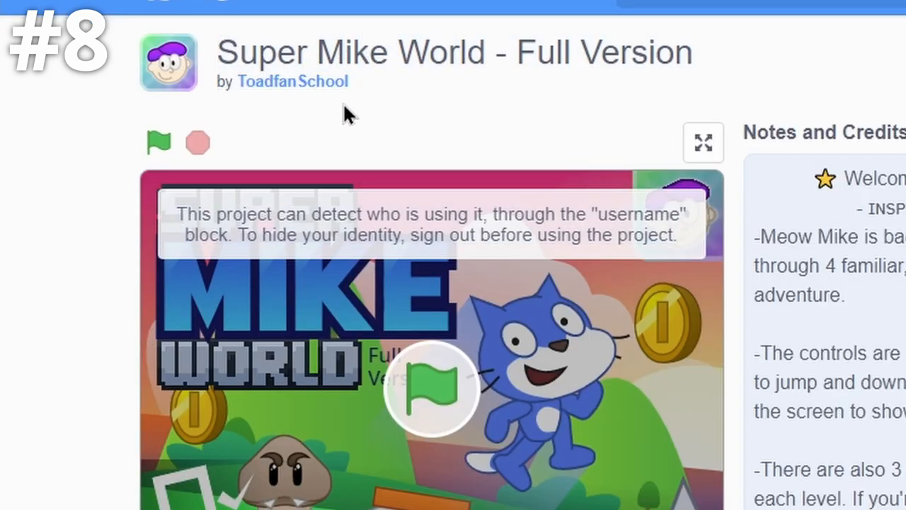
Run Super Mike World fullscreen and start it with the green flag
click(703, 142)
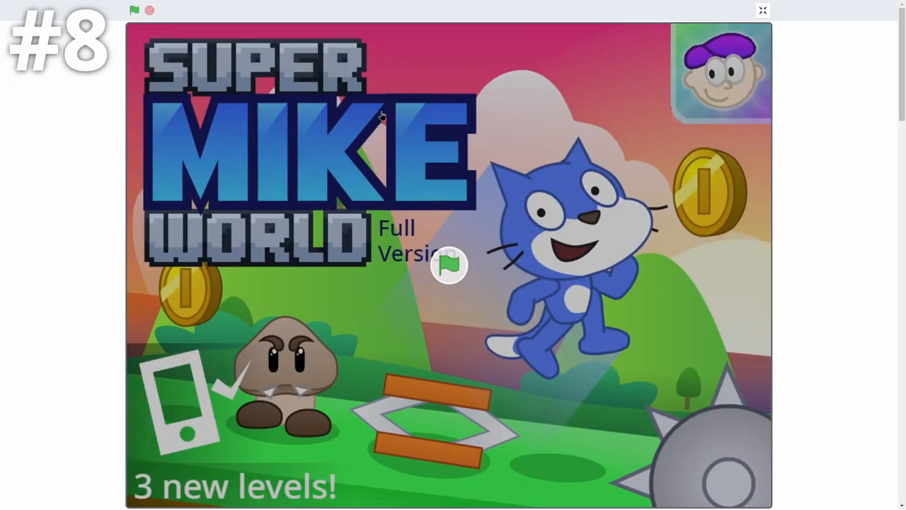
mouse_move(401, 267)
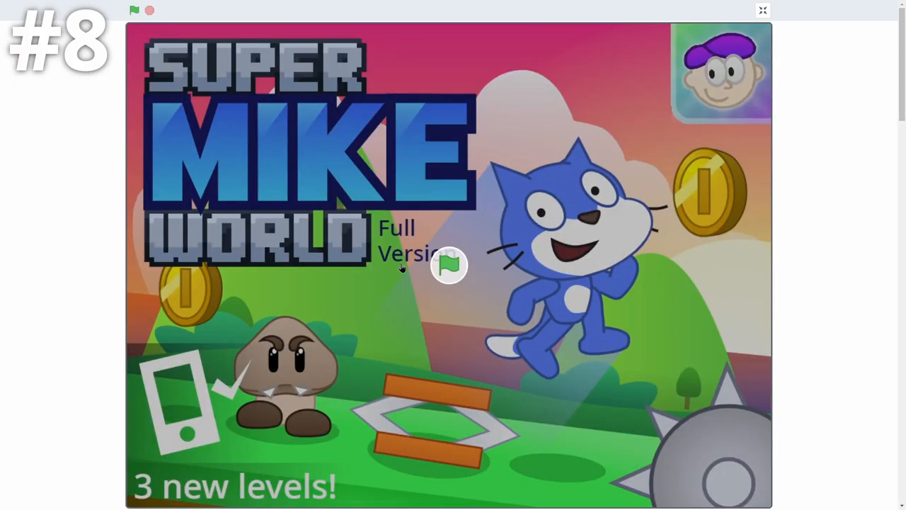
click(132, 12)
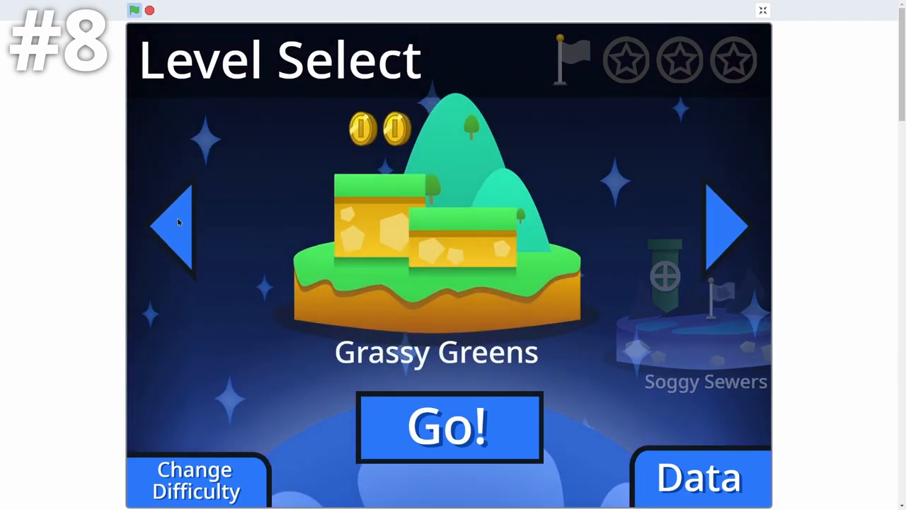
Browse Super Mike World levels, then run Gem Slash by coder_d6 fullscreen
click(449, 427)
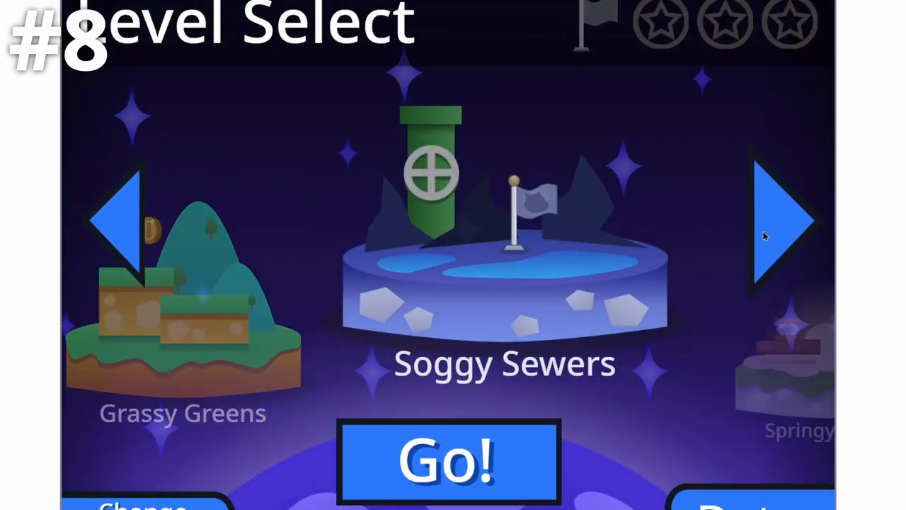
click(779, 226)
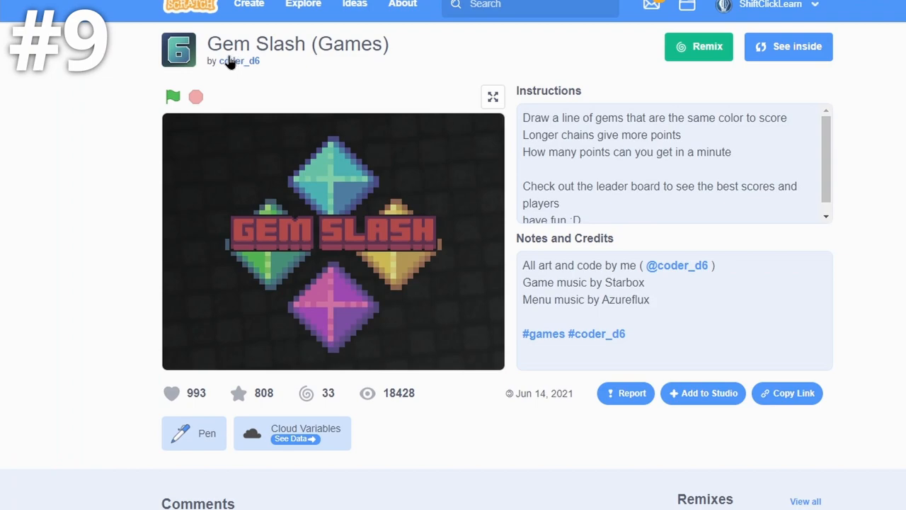
mouse_move(235, 69)
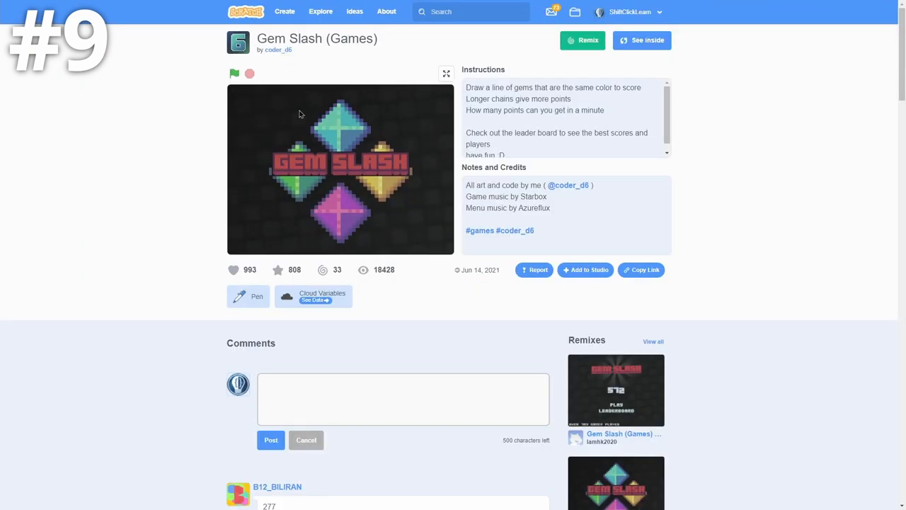
click(446, 73)
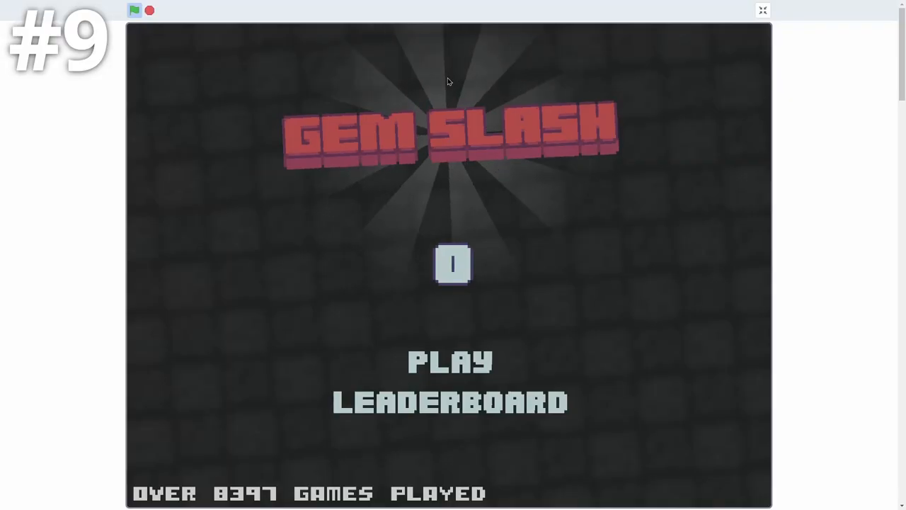
Start a Gem Slash round and connect matching gems to score points
click(448, 362)
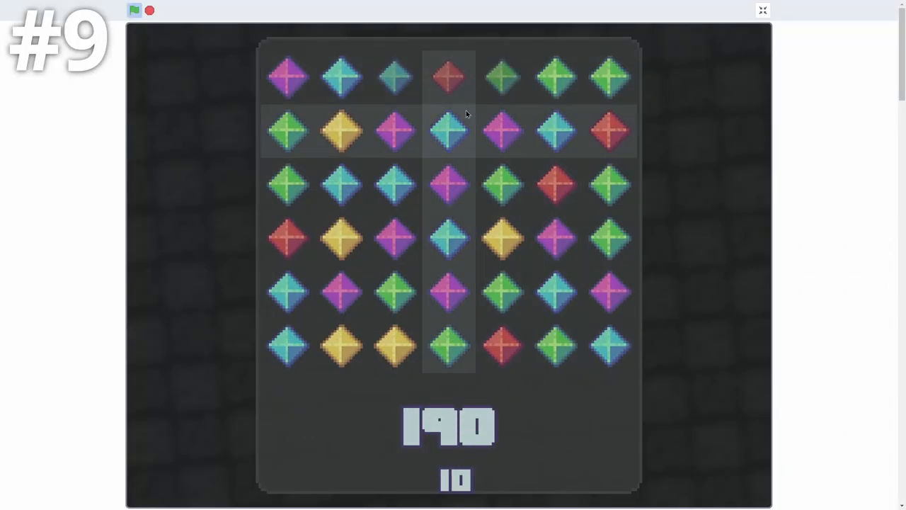
click(448, 78)
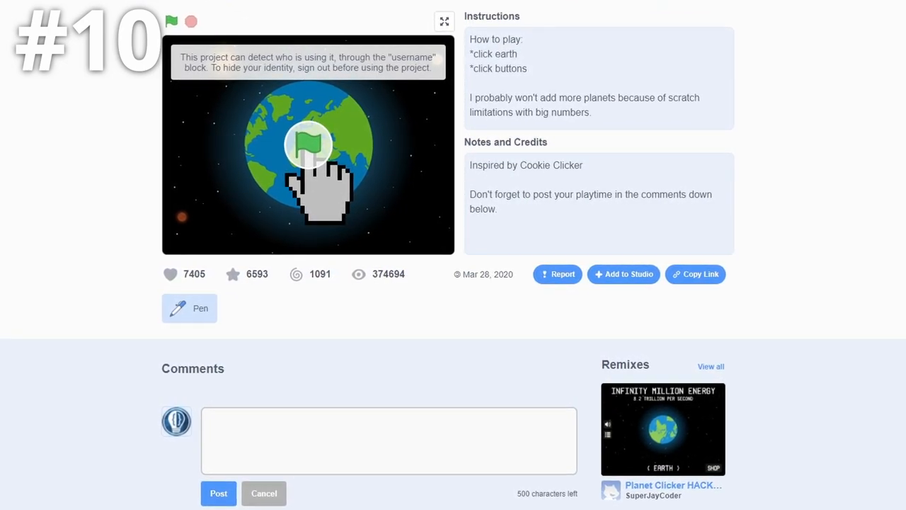
Run the Earth clicker fullscreen, start it, and tap Earth to earn energy
click(442, 21)
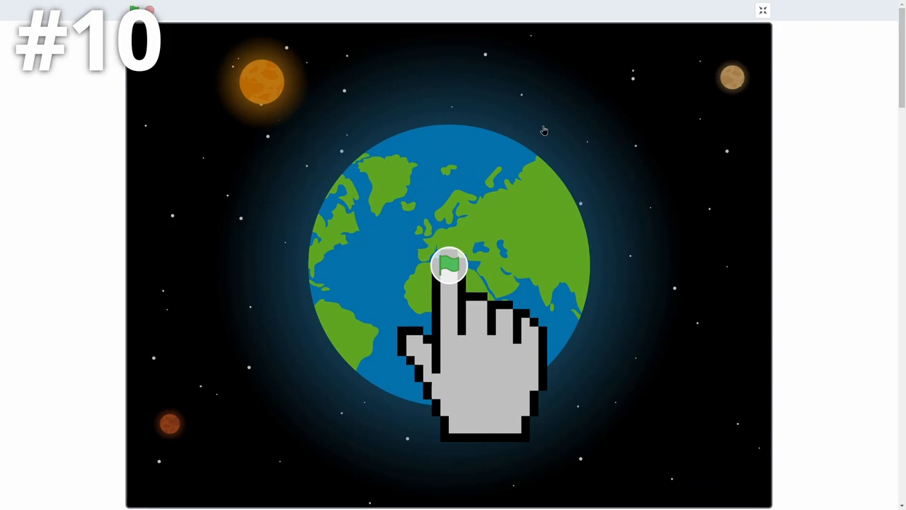
click(447, 267)
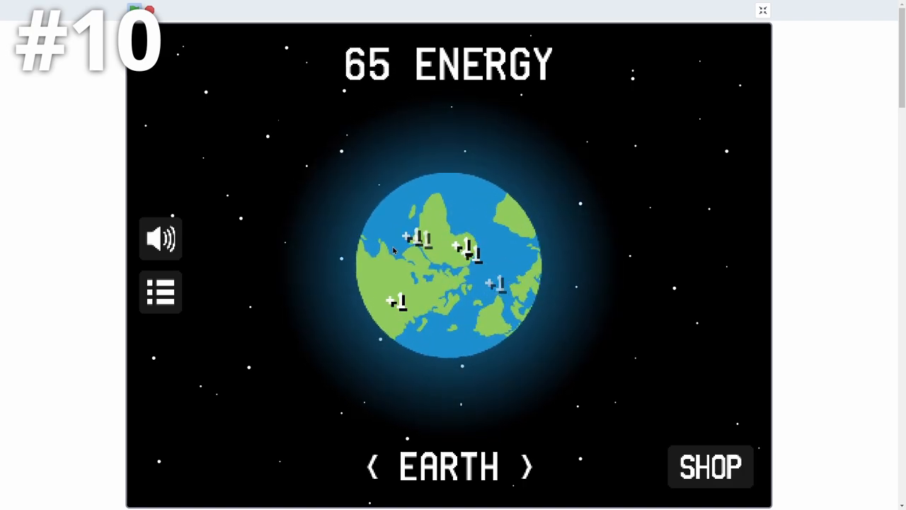
click(396, 248)
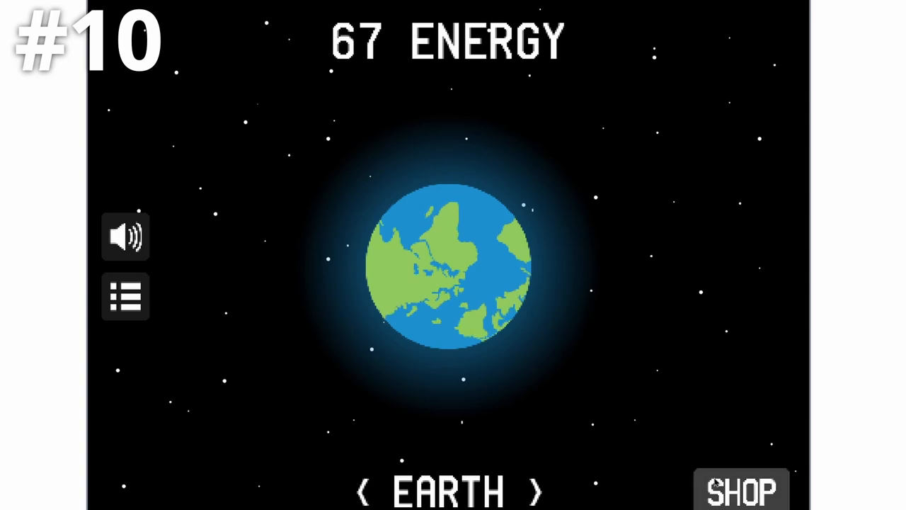
click(742, 488)
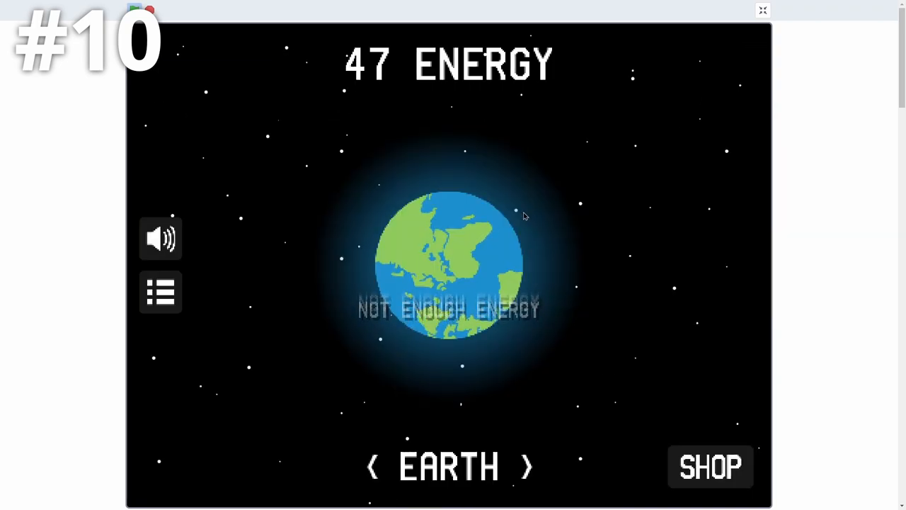
click(455, 276)
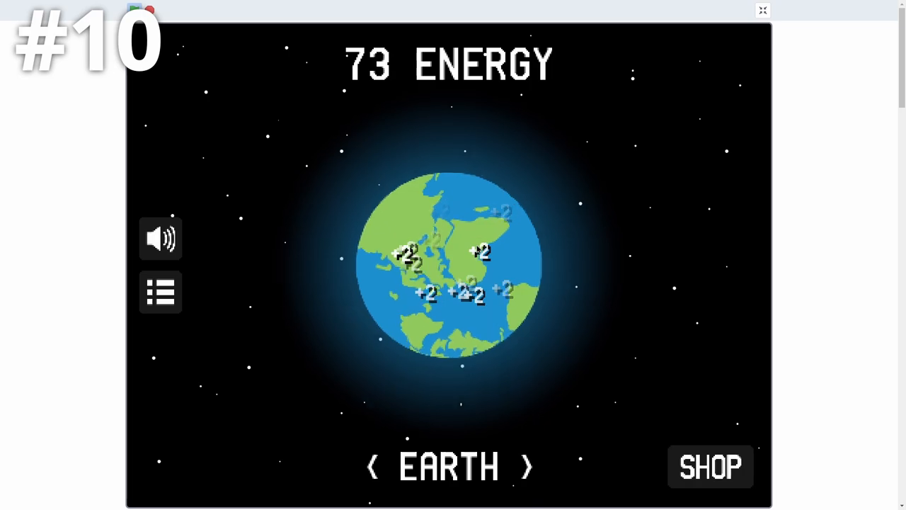
click(763, 10)
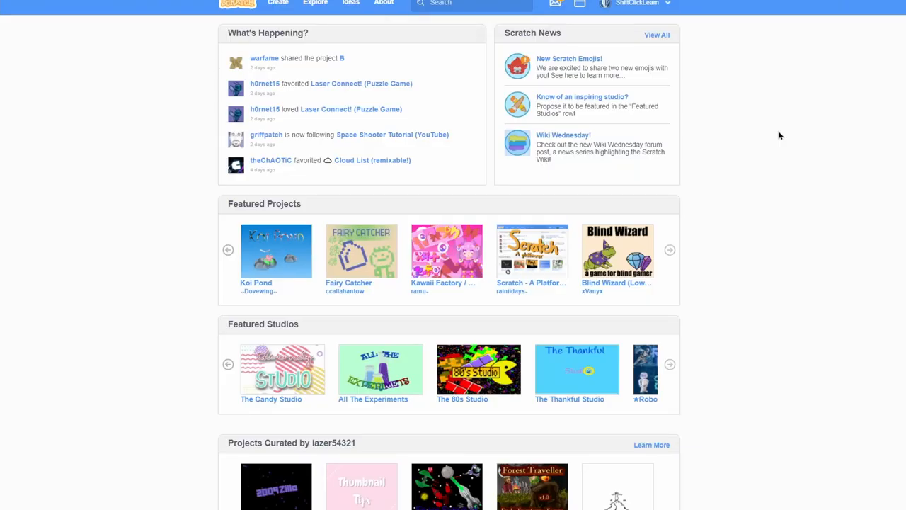
click(315, 3)
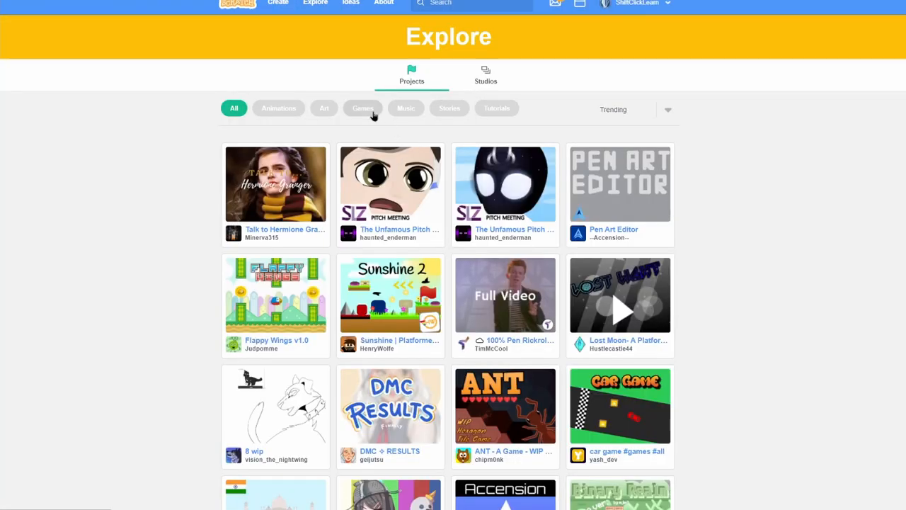
click(363, 107)
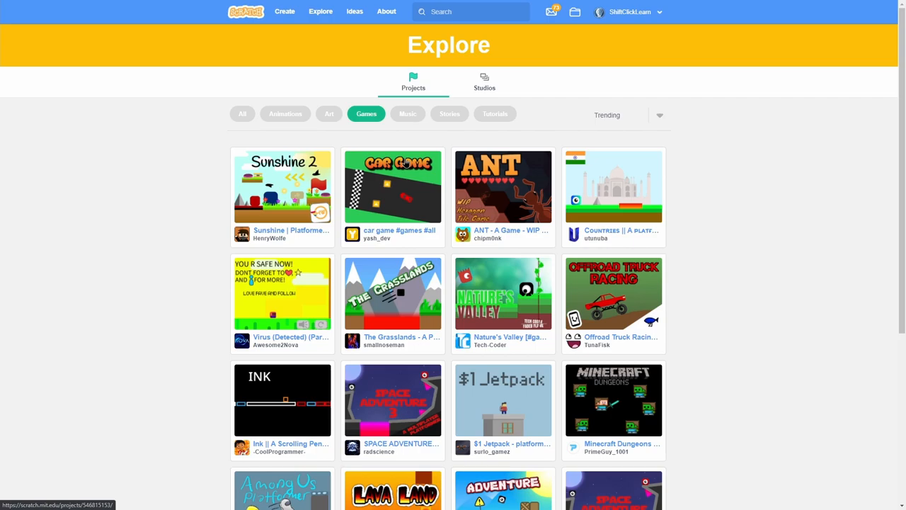
scroll(down, 3)
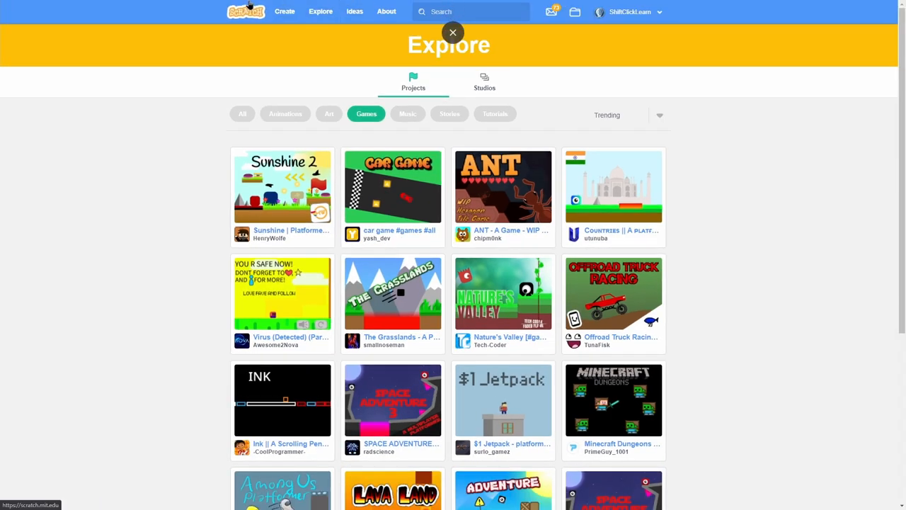
click(452, 33)
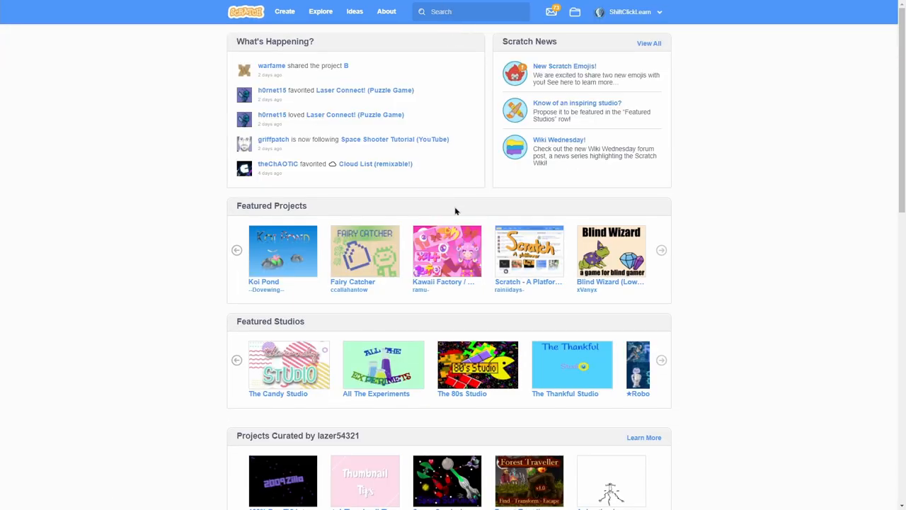